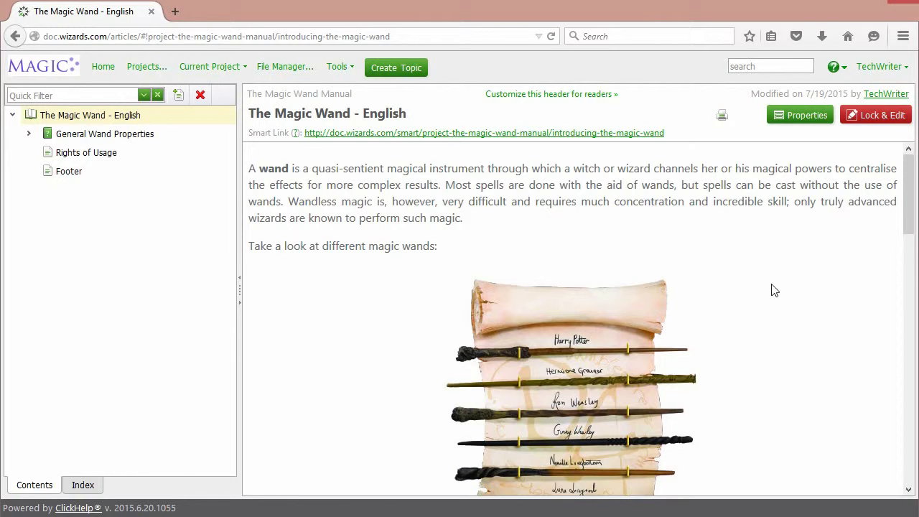
Reach the Output Tags page under Dynamic Output in the advanced global settings
left_click(337, 67)
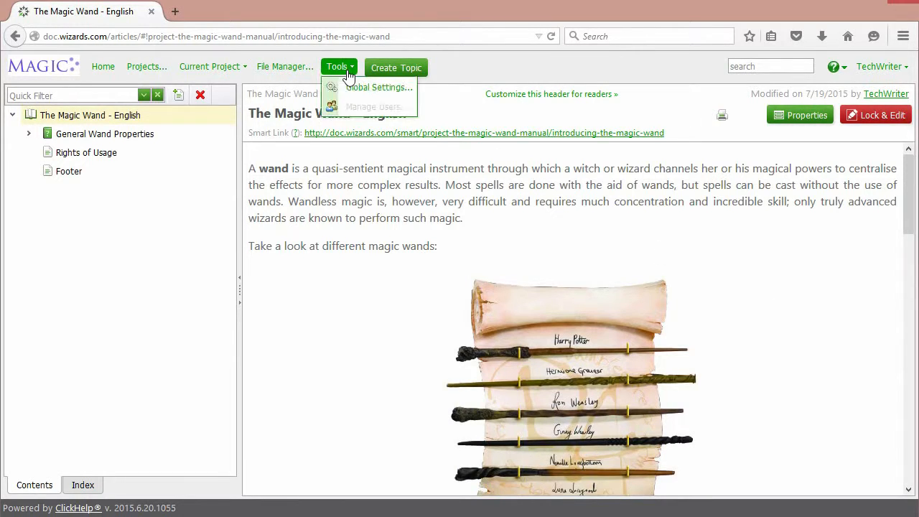
left_click(379, 87)
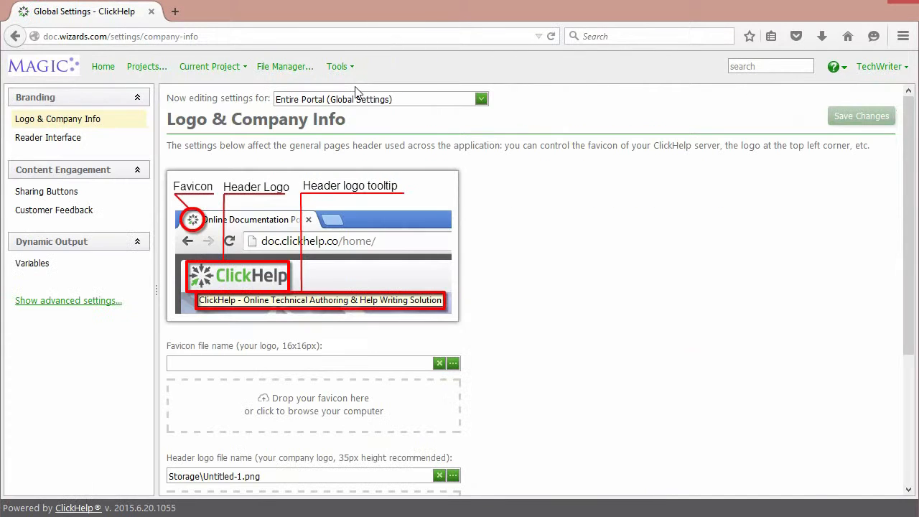
mouse_move(117, 311)
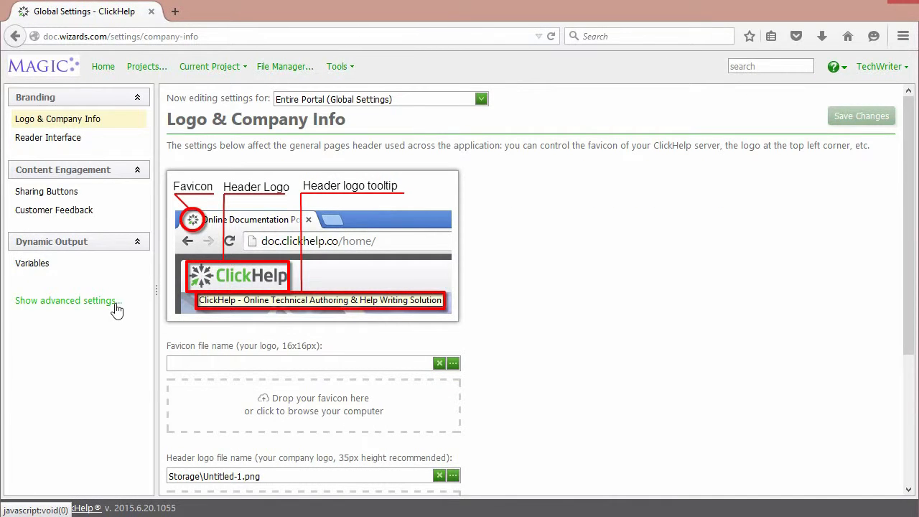
left_click(66, 300)
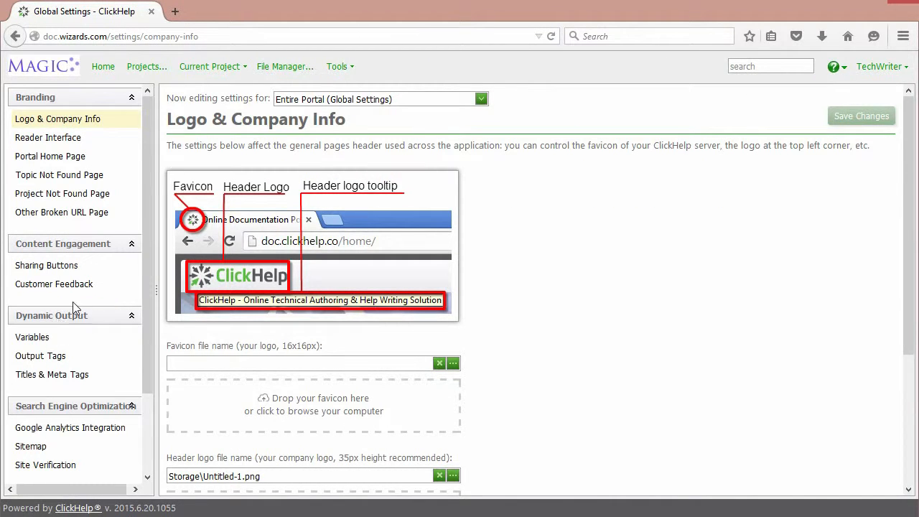
mouse_move(40, 357)
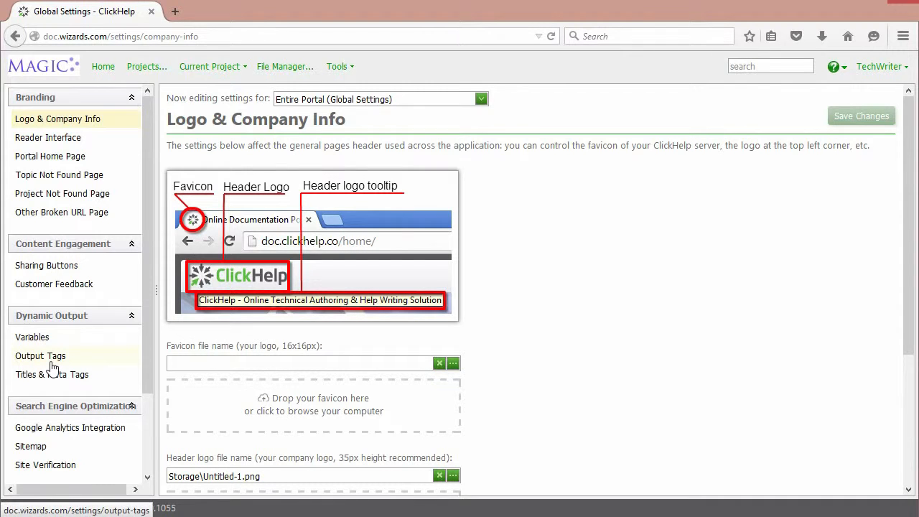
left_click(40, 356)
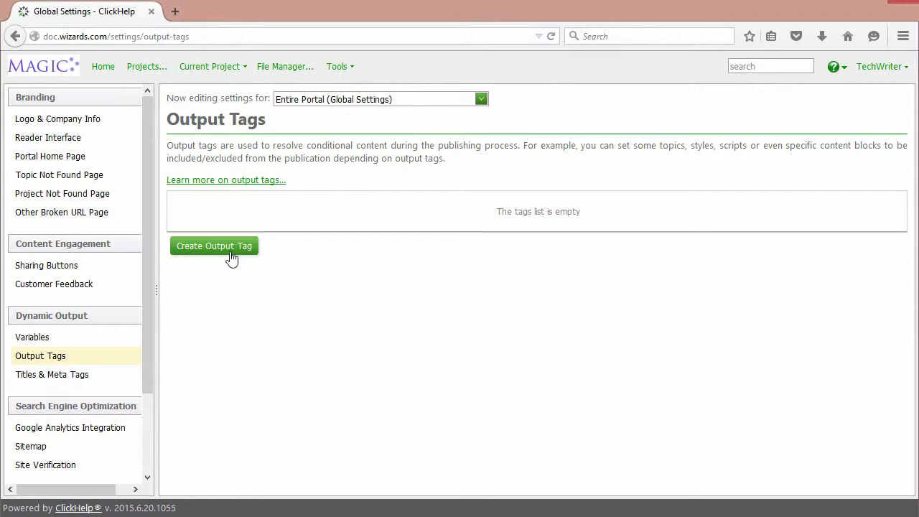
Add two output tags named 'beginner' and 'pro' to the portal-wide list
left_click(214, 246)
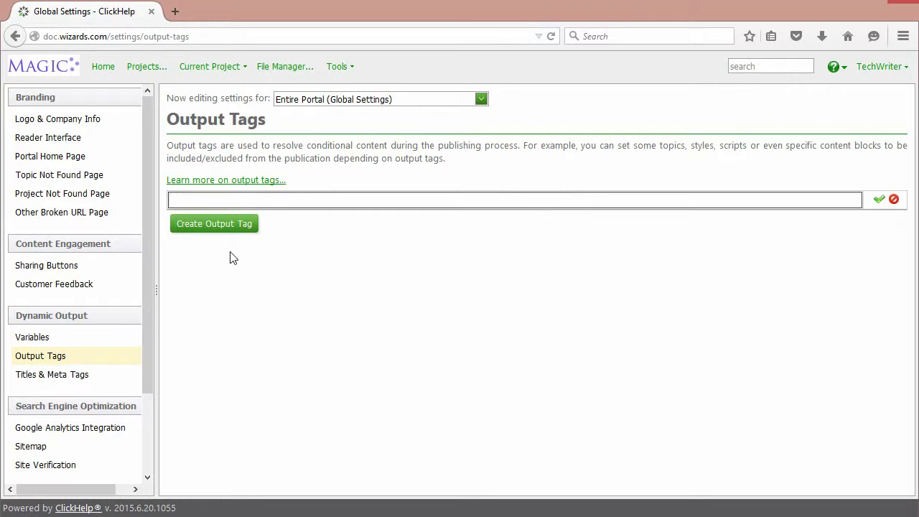
type("beginner")
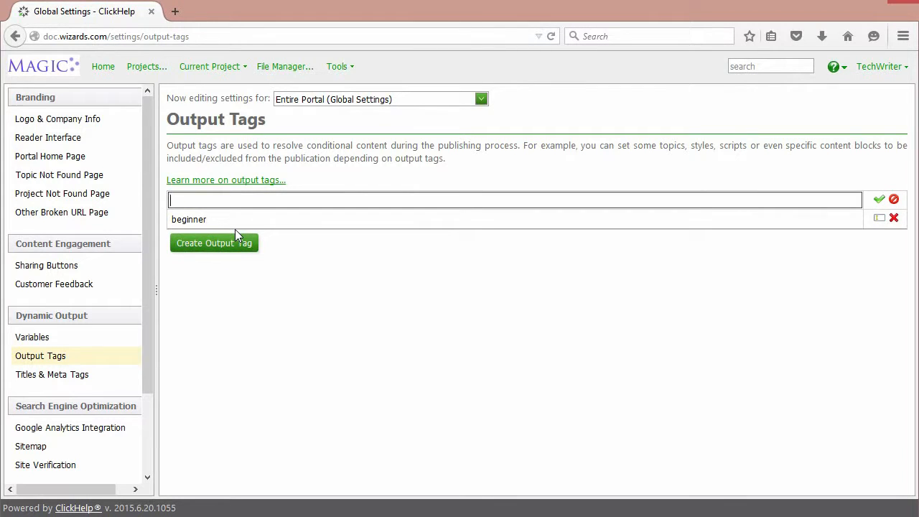
type("pro")
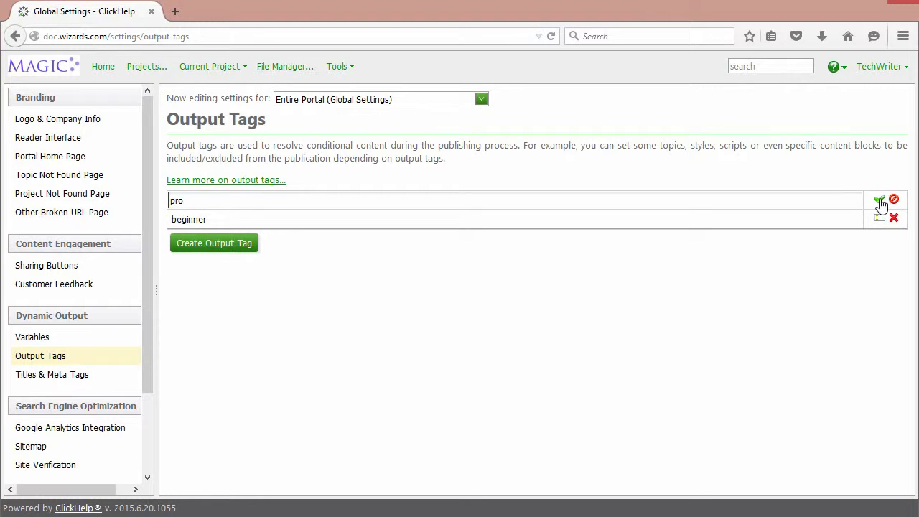
left_click(879, 199)
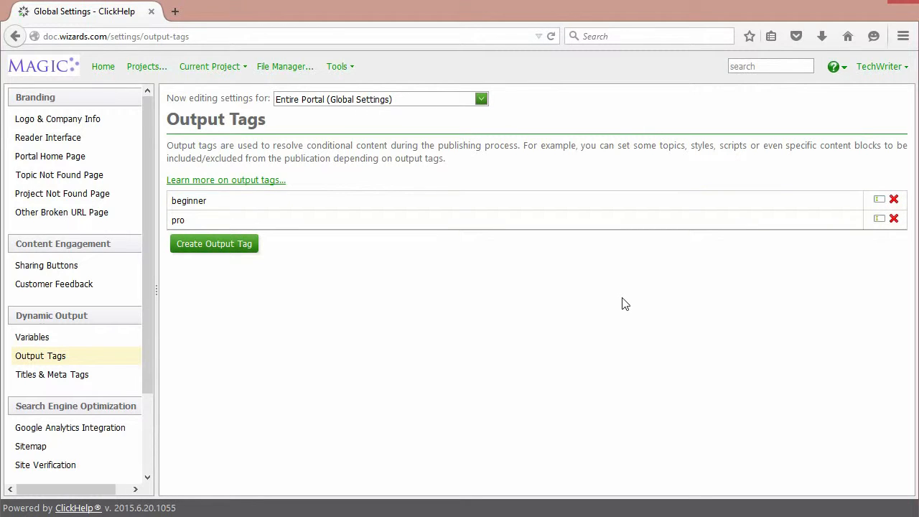
mouse_move(521, 247)
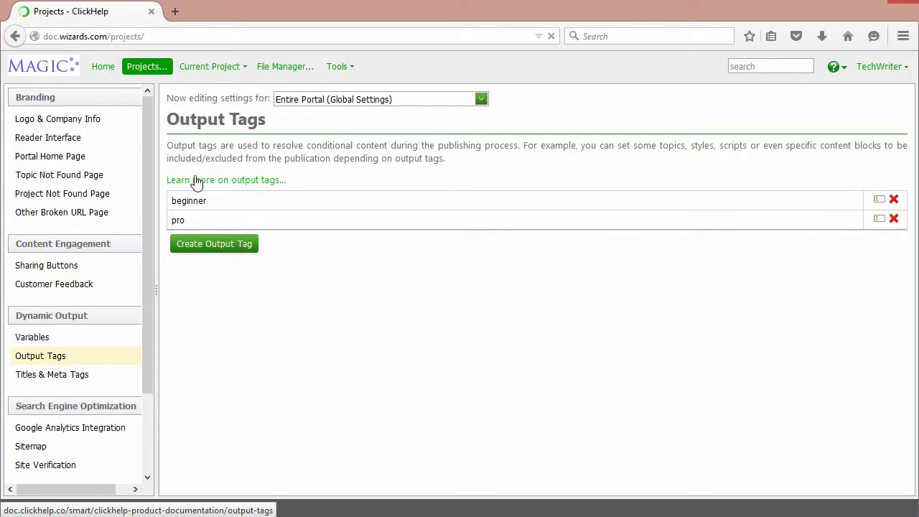
Open The Magic Wand Manual from Projects and show its General Wand Properties topic
left_click(147, 66)
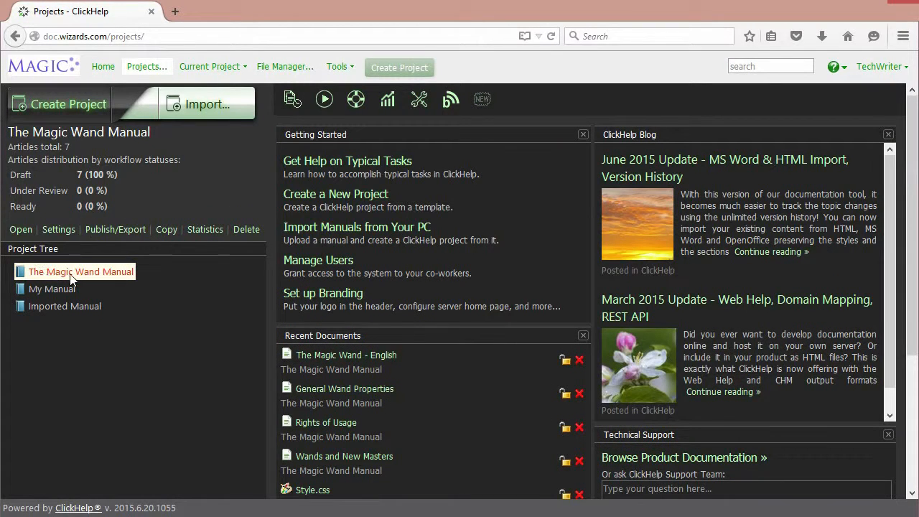
left_click(20, 230)
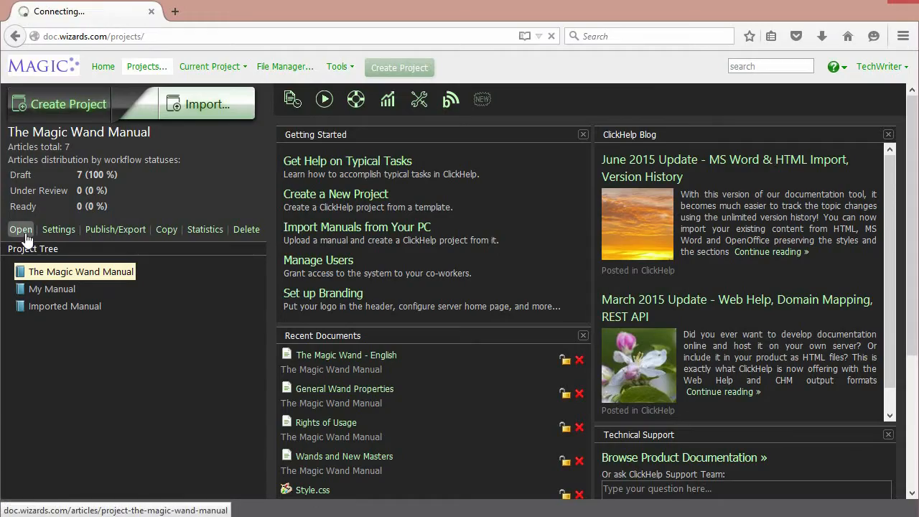
left_click(20, 230)
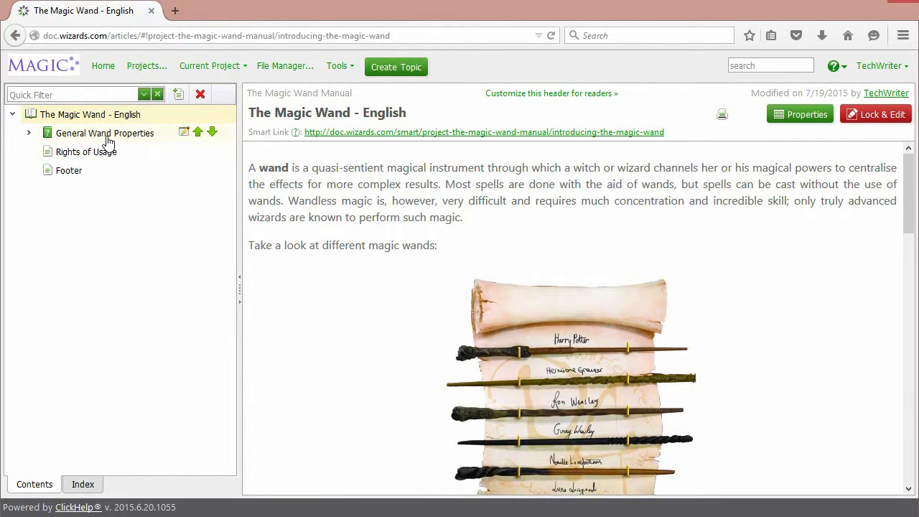
left_click(104, 132)
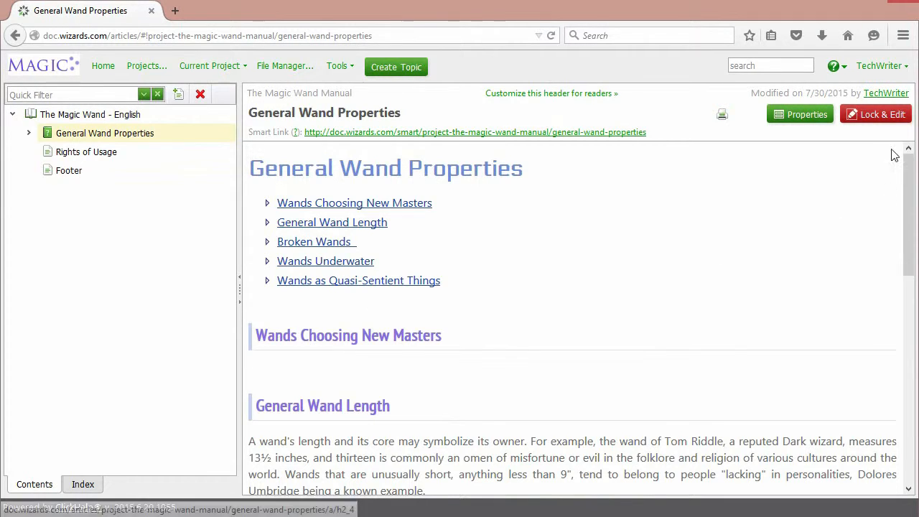
left_click(876, 115)
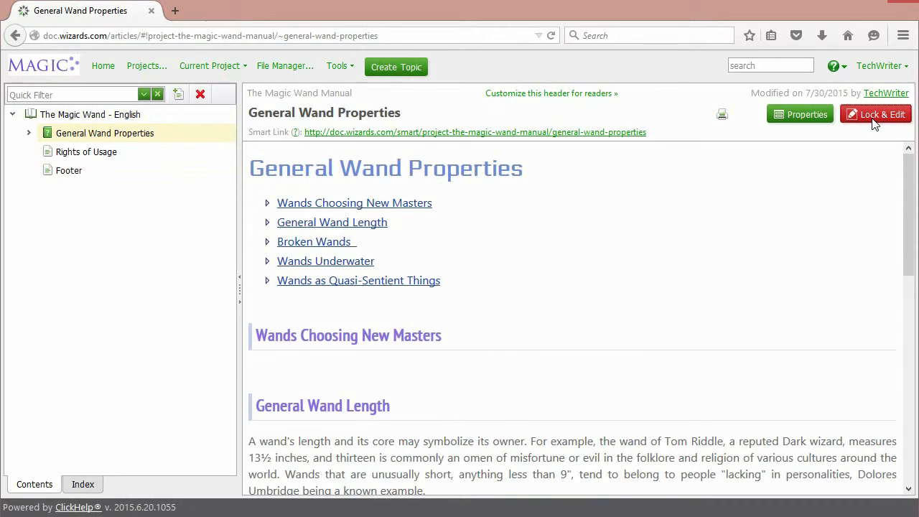
Lock the topic and wrap the Wands Choosing New Masters paragraph in a beginner-only including block
left_click(876, 115)
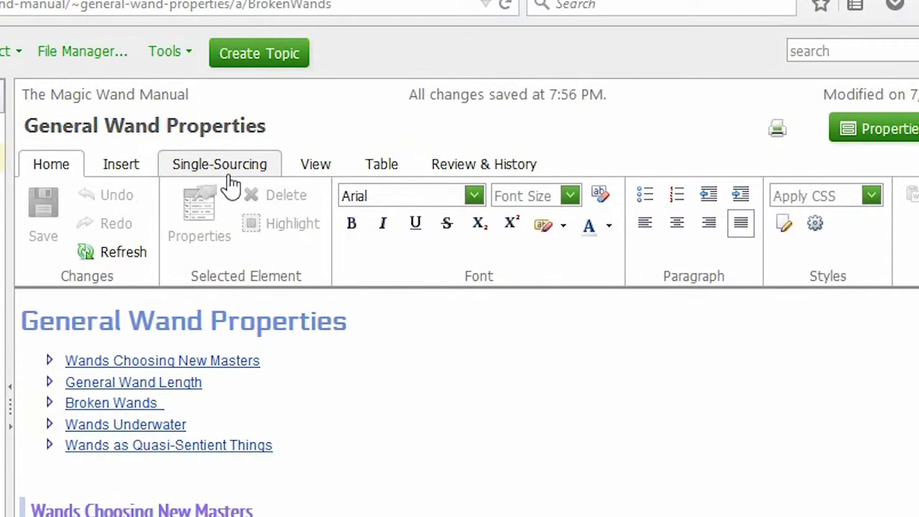
left_click(219, 164)
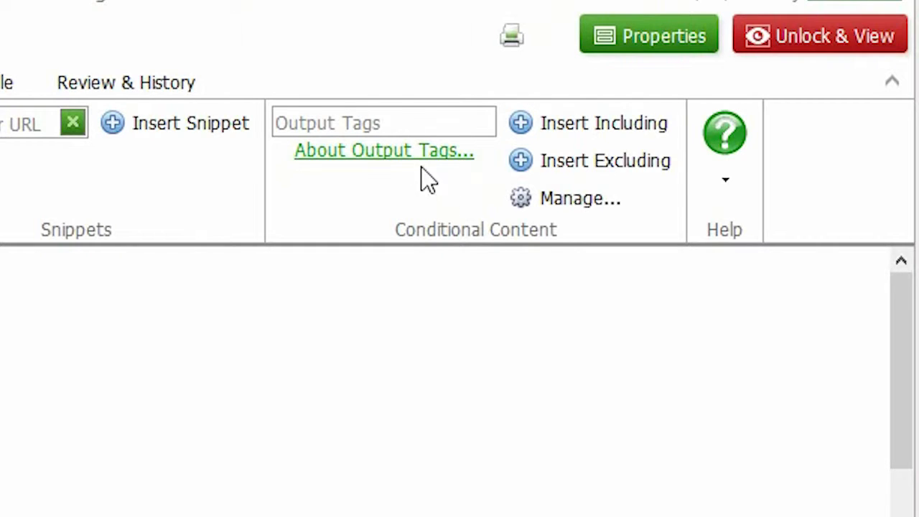
left_click(385, 122)
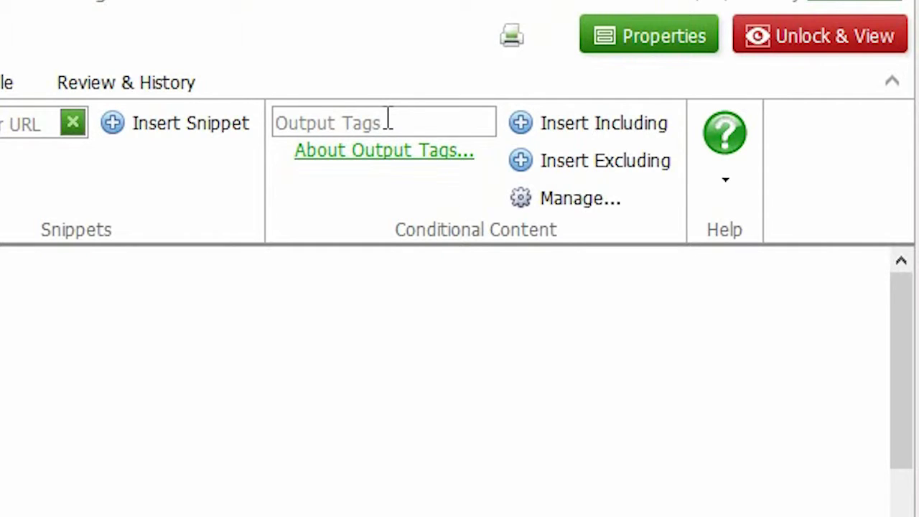
left_click(382, 122)
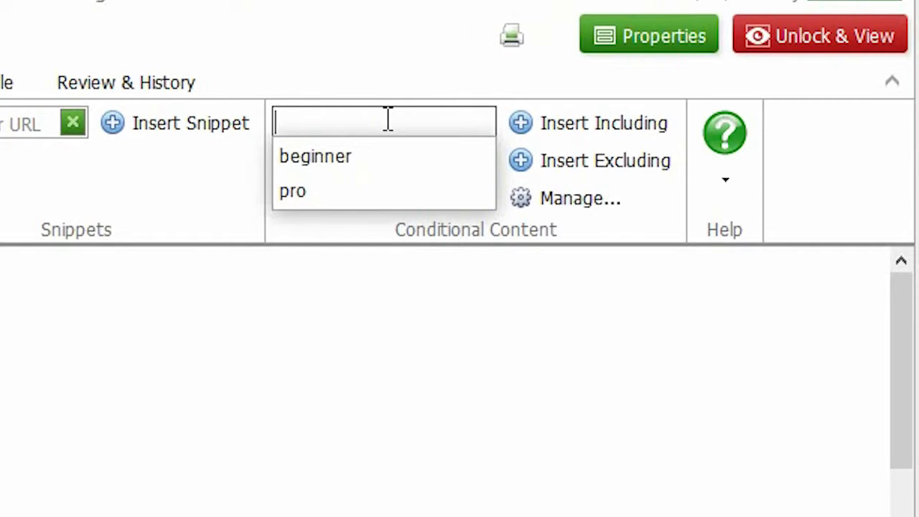
mouse_move(315, 157)
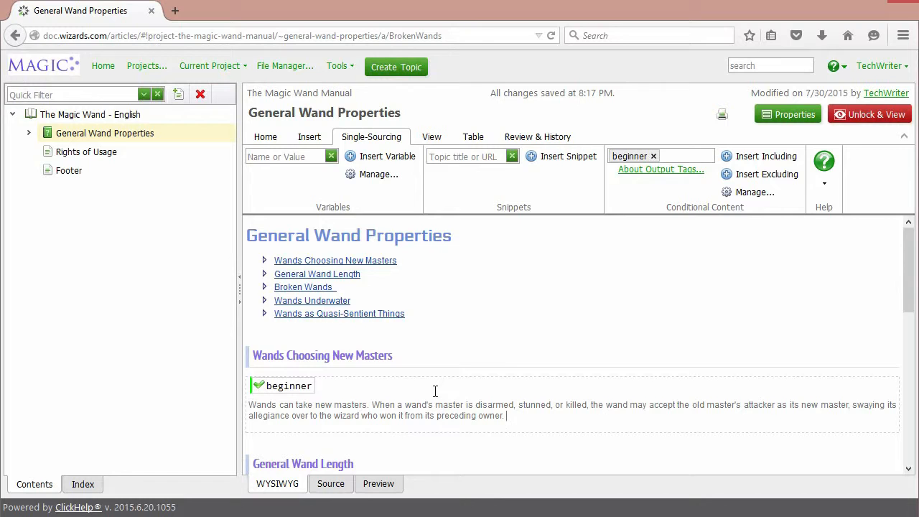
scroll("down", 3)
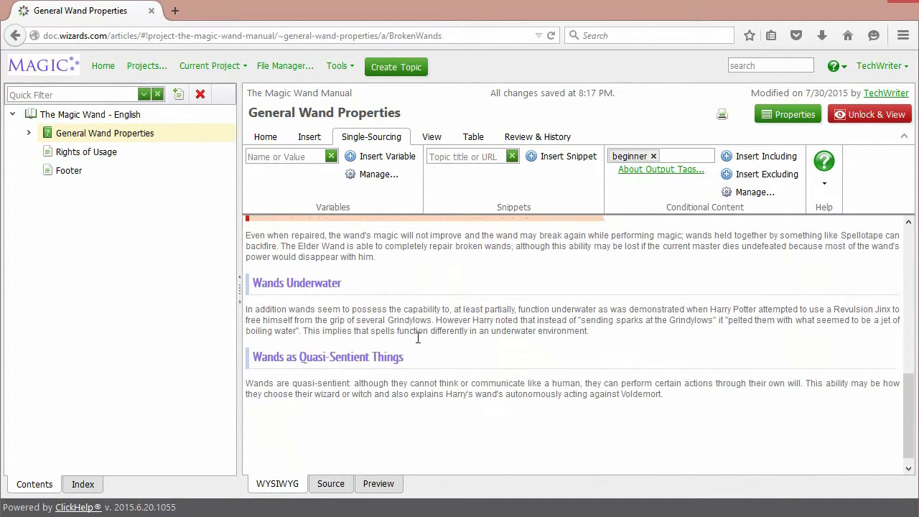
scroll("down", 3)
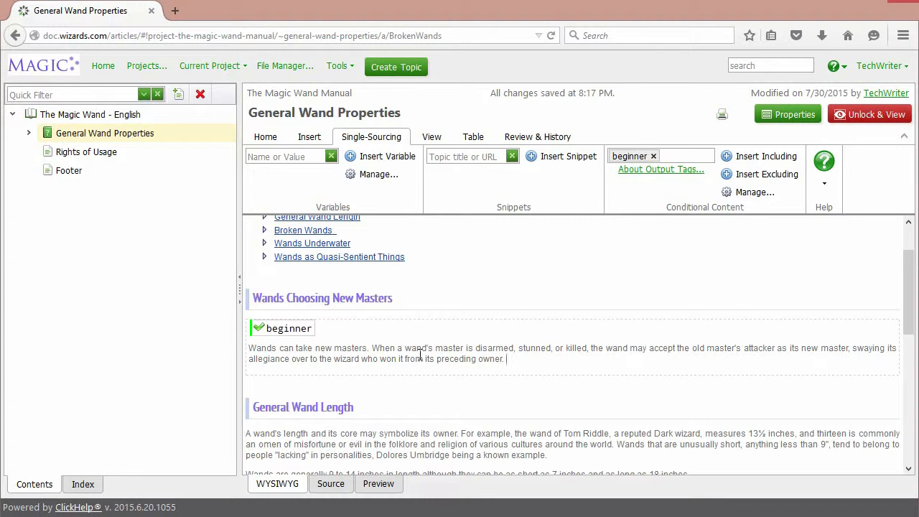
mouse_move(299, 388)
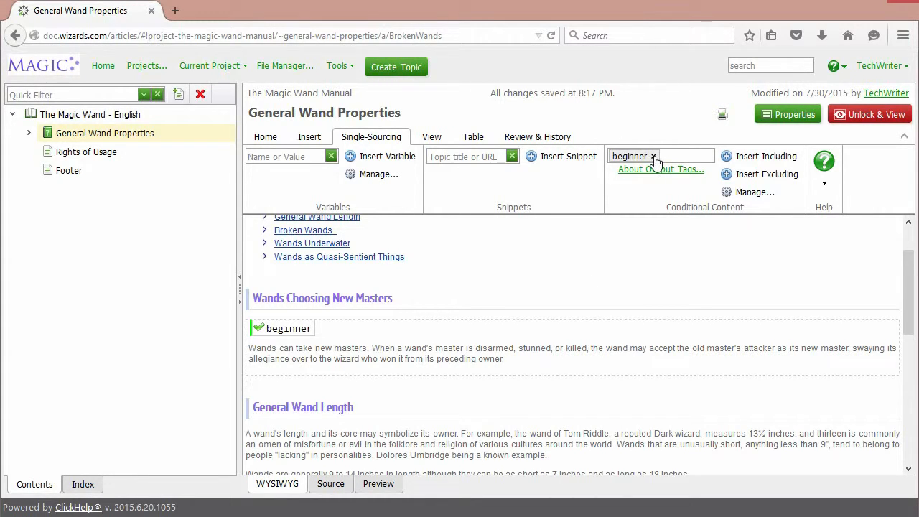
Insert a pro-only including block and replace its placeholder with the wand-loyalty text
left_click(652, 155)
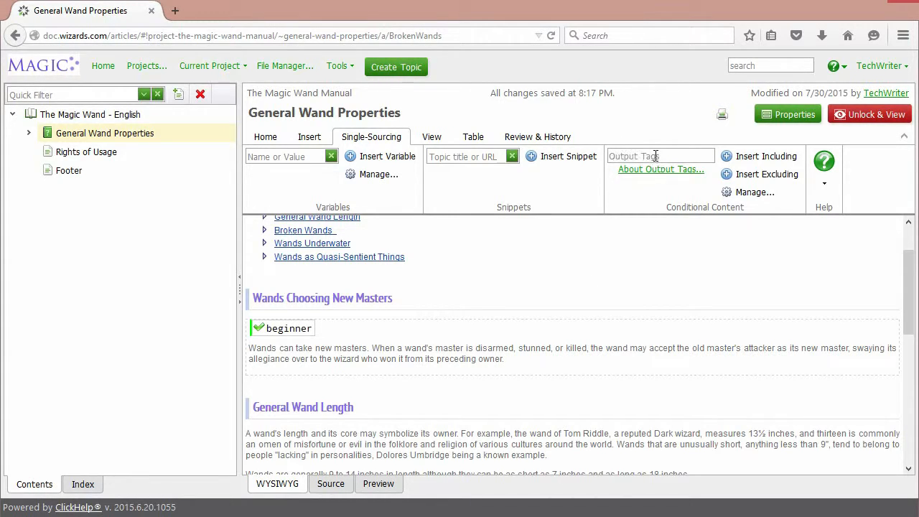
left_click(658, 155)
type("pro")
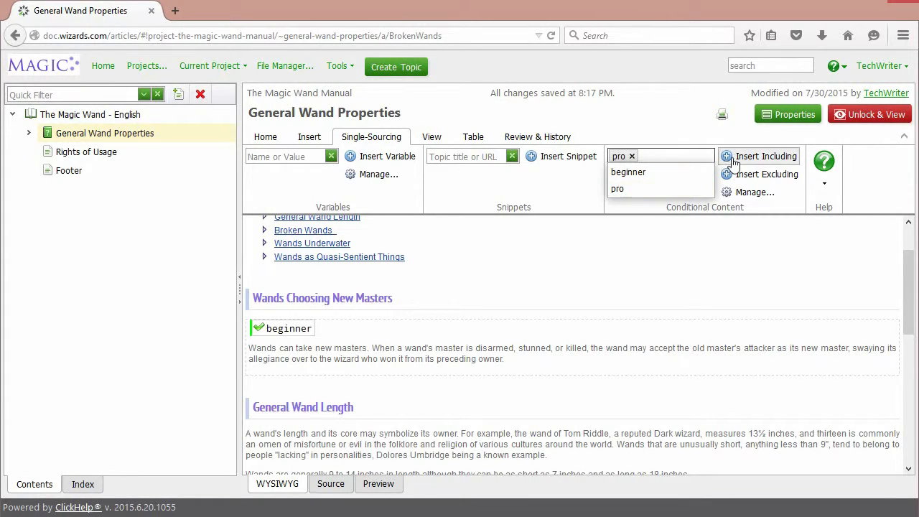
left_click(759, 155)
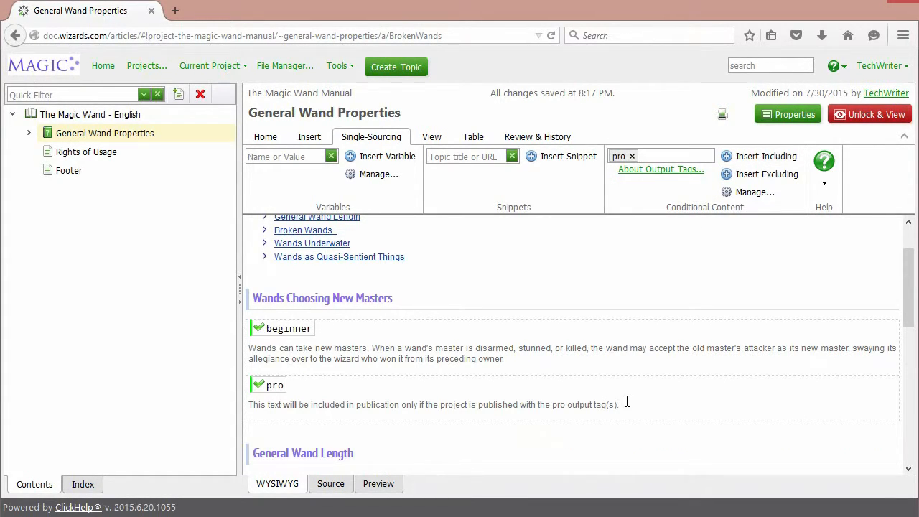
left_click_drag(284, 405, 619, 405)
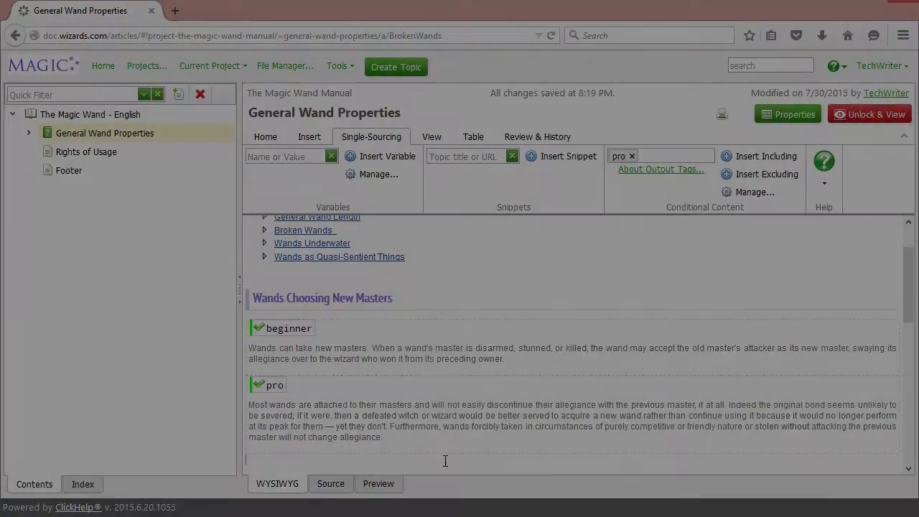
left_click(264, 136)
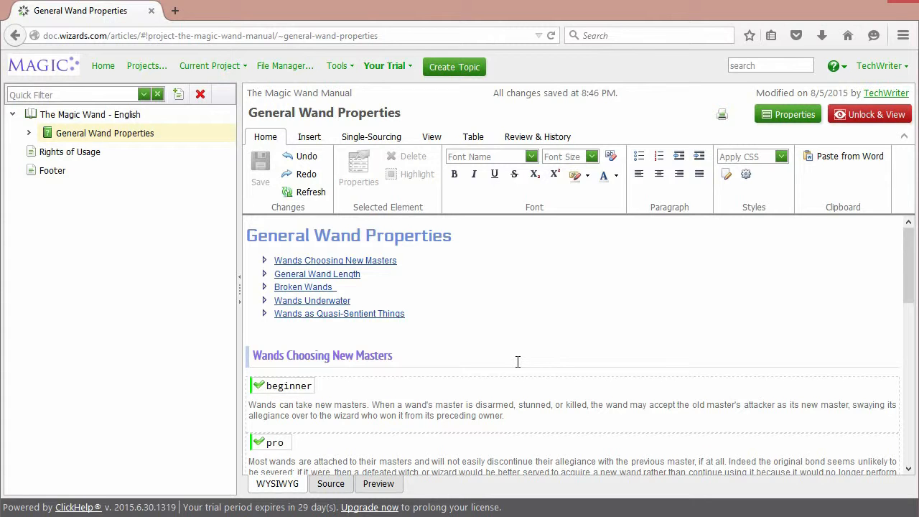
mouse_move(556, 388)
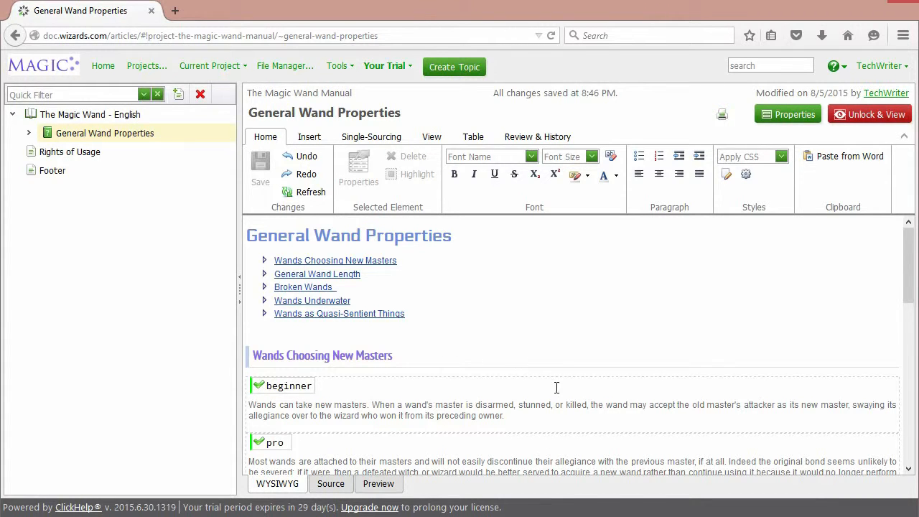
mouse_move(548, 362)
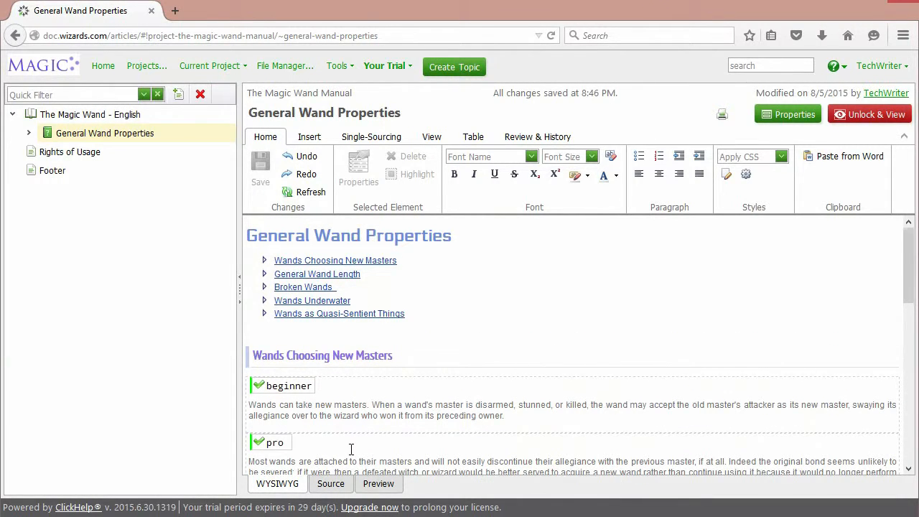
Unlock and view General Wand Properties, then bring up the Current Project menu
scroll("down", 3)
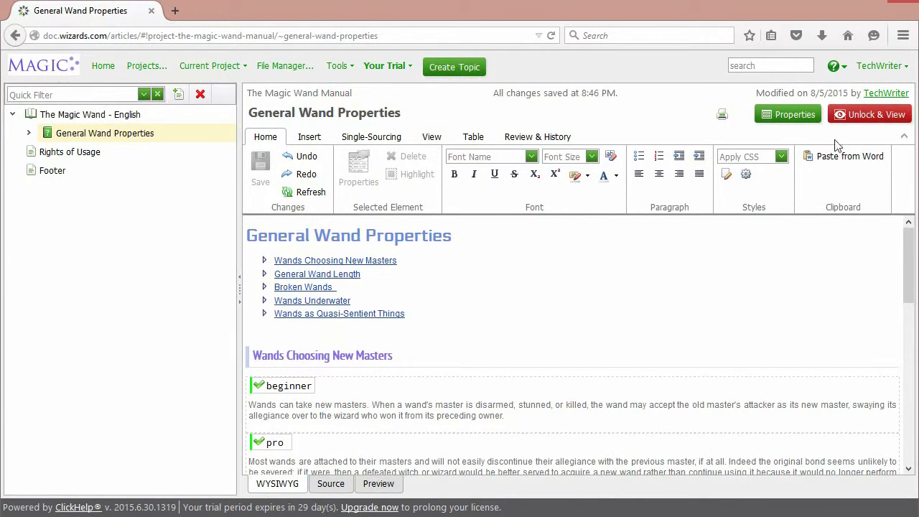
left_click(871, 114)
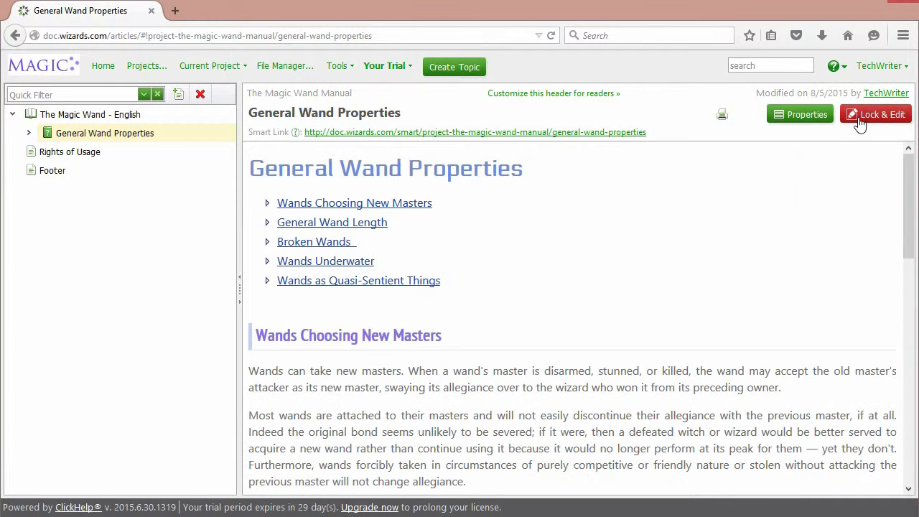
left_click(210, 66)
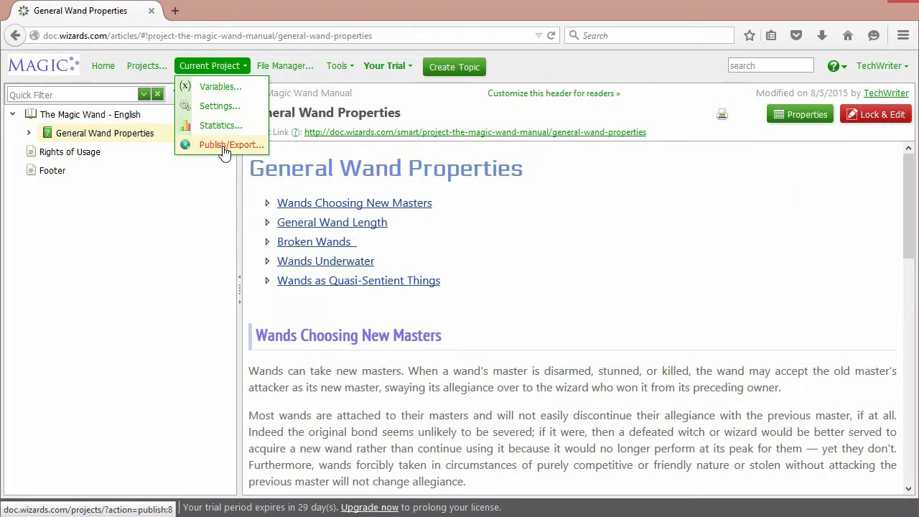
Run Publish/Export with advanced options set to the beginner tag and finish the wizard
left_click(232, 143)
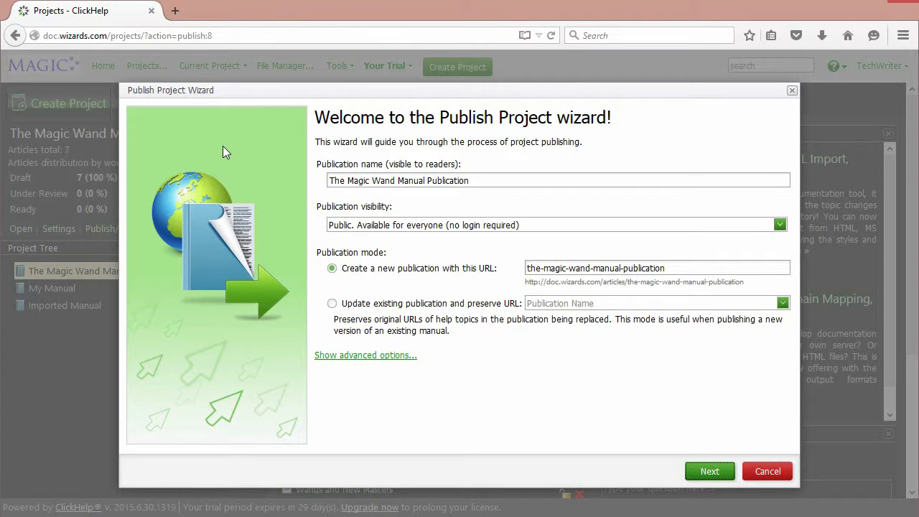
mouse_move(362, 359)
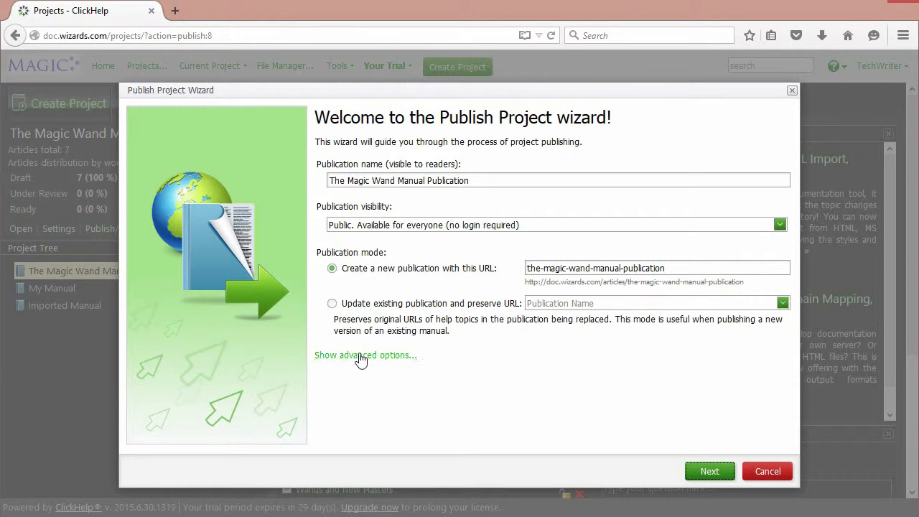
left_click(364, 355)
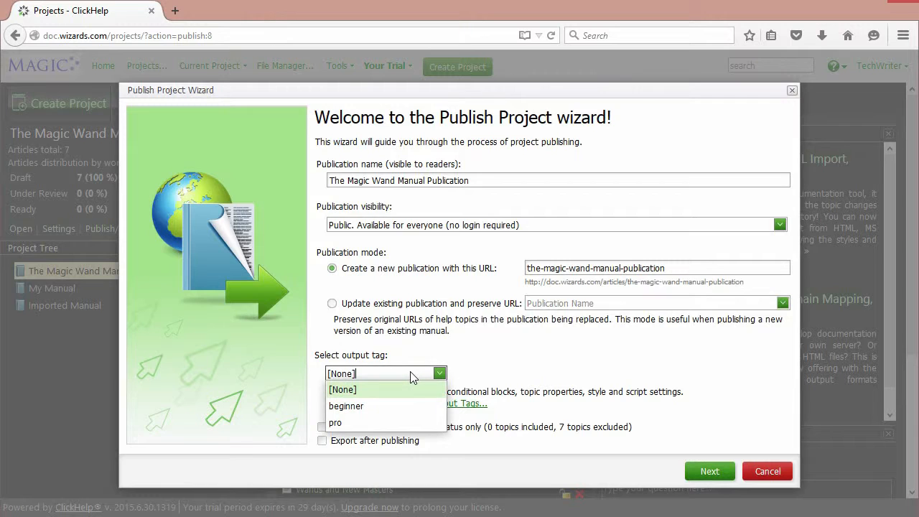
mouse_move(346, 405)
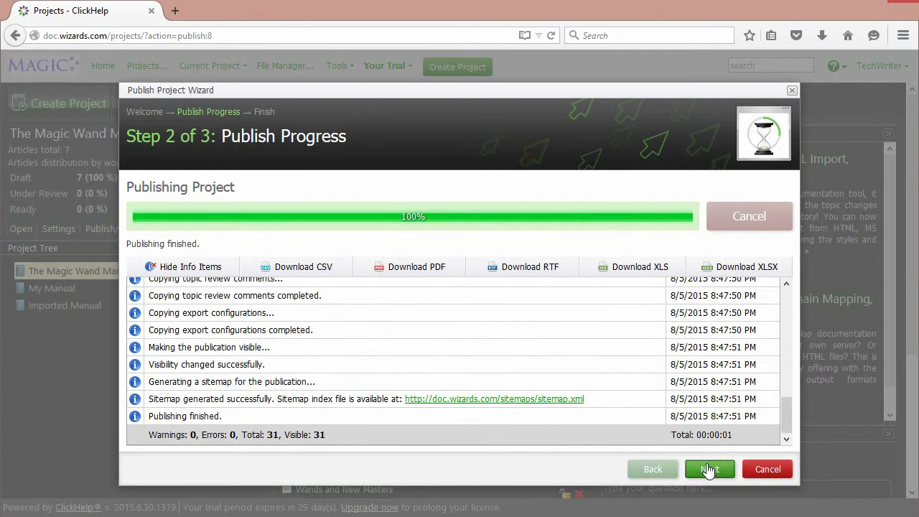
left_click(710, 469)
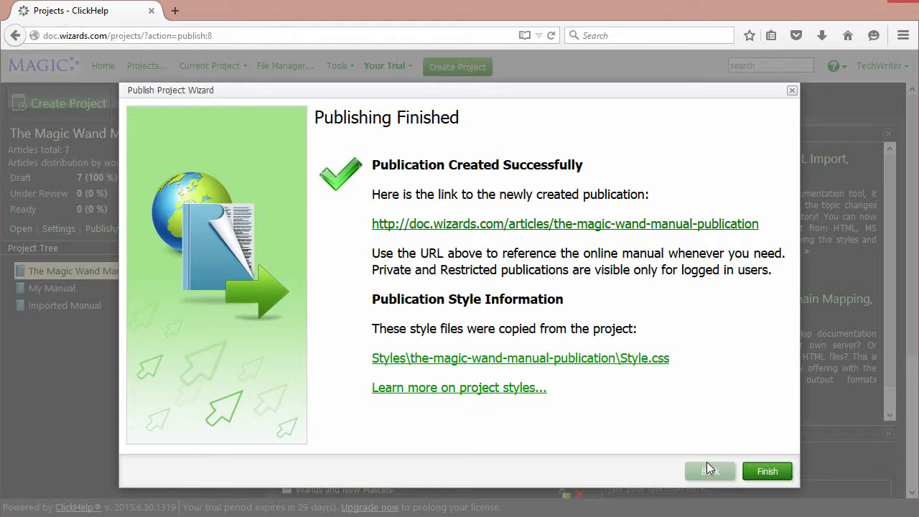
left_click(767, 471)
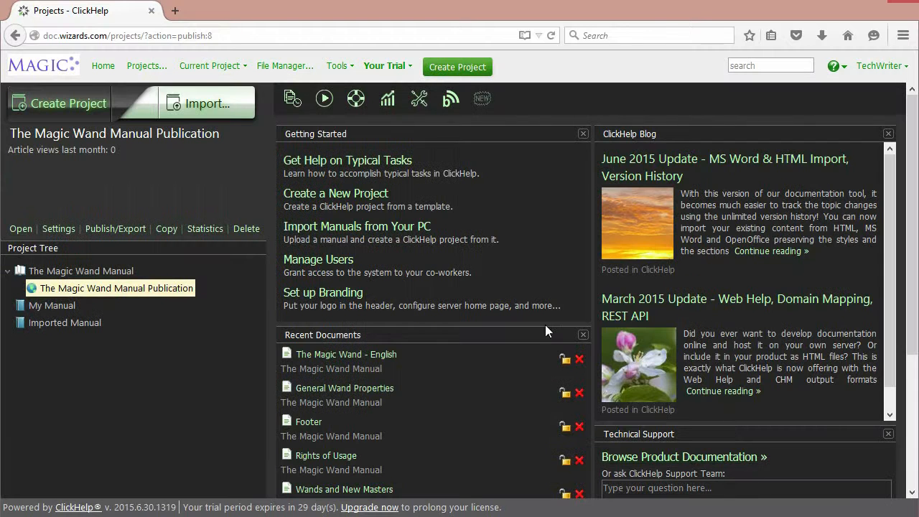
Open The Magic Wand Manual Publication and view its General Wand Properties topic
left_click(81, 270)
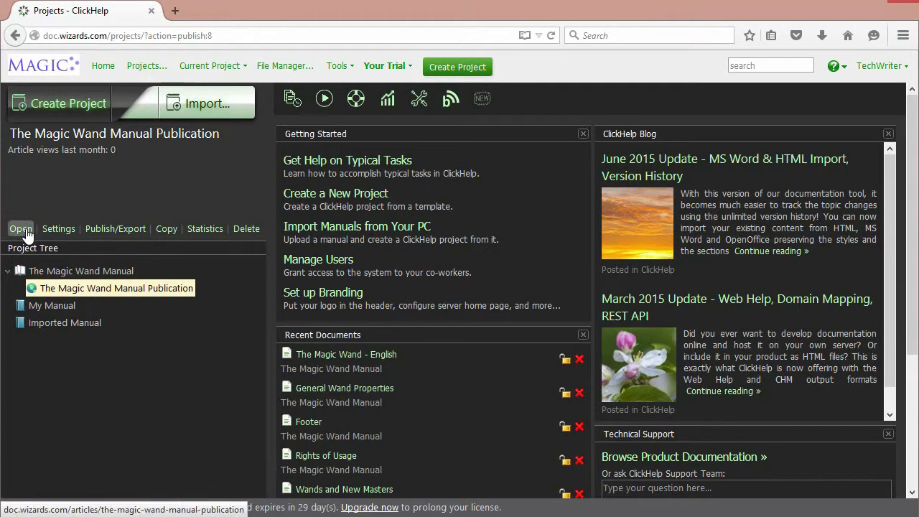
left_click(20, 228)
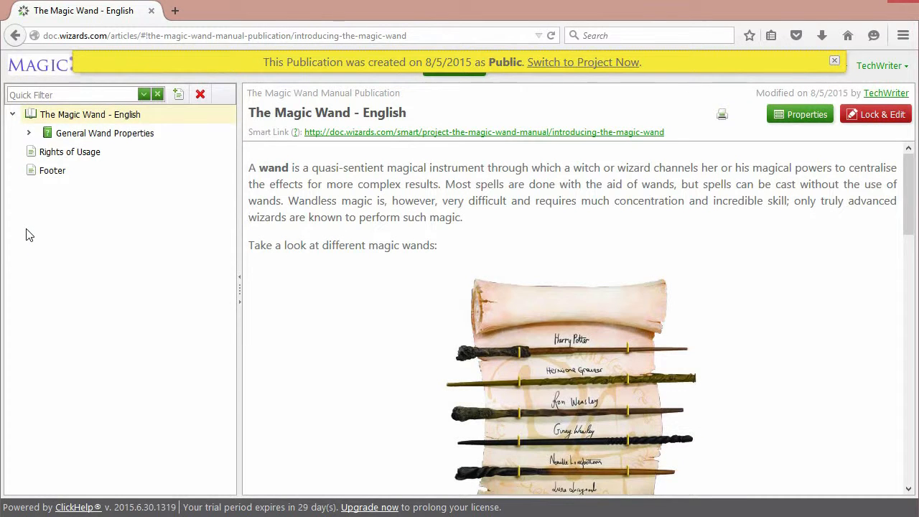
left_click(103, 132)
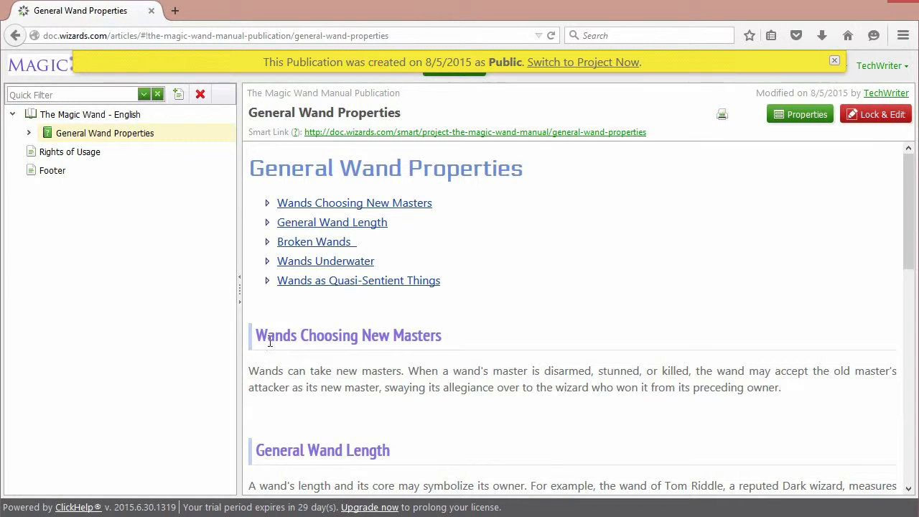
mouse_move(452, 370)
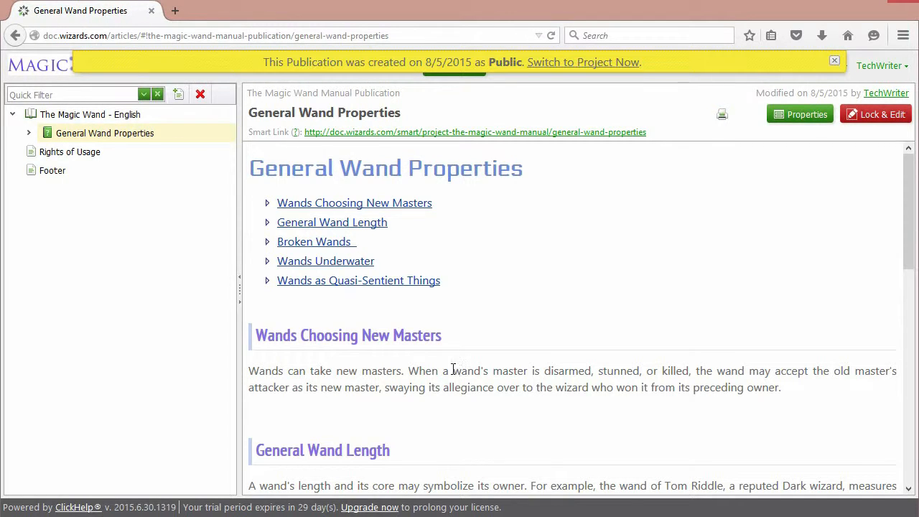
mouse_move(454, 402)
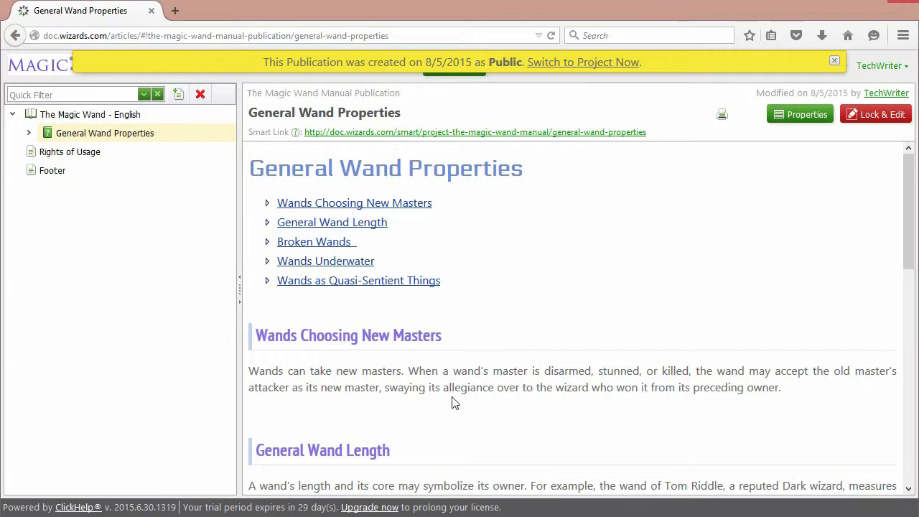